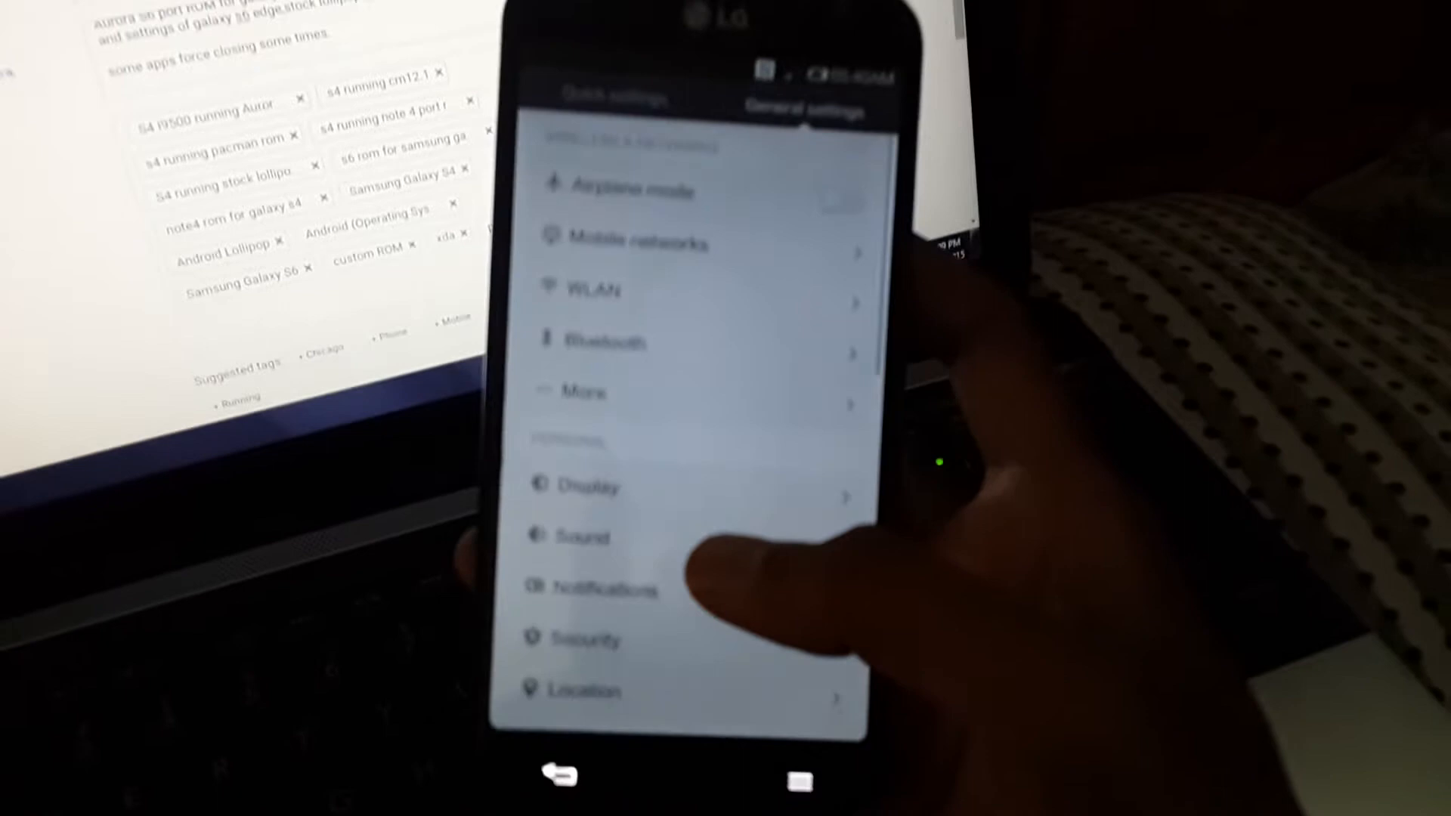
- Scroll to About phone to show model LG-E988, Android 4.4.2 and MIUI 4.10.31
{"action": "scroll", "scroll_direction": "down", "scroll_amount": 3}
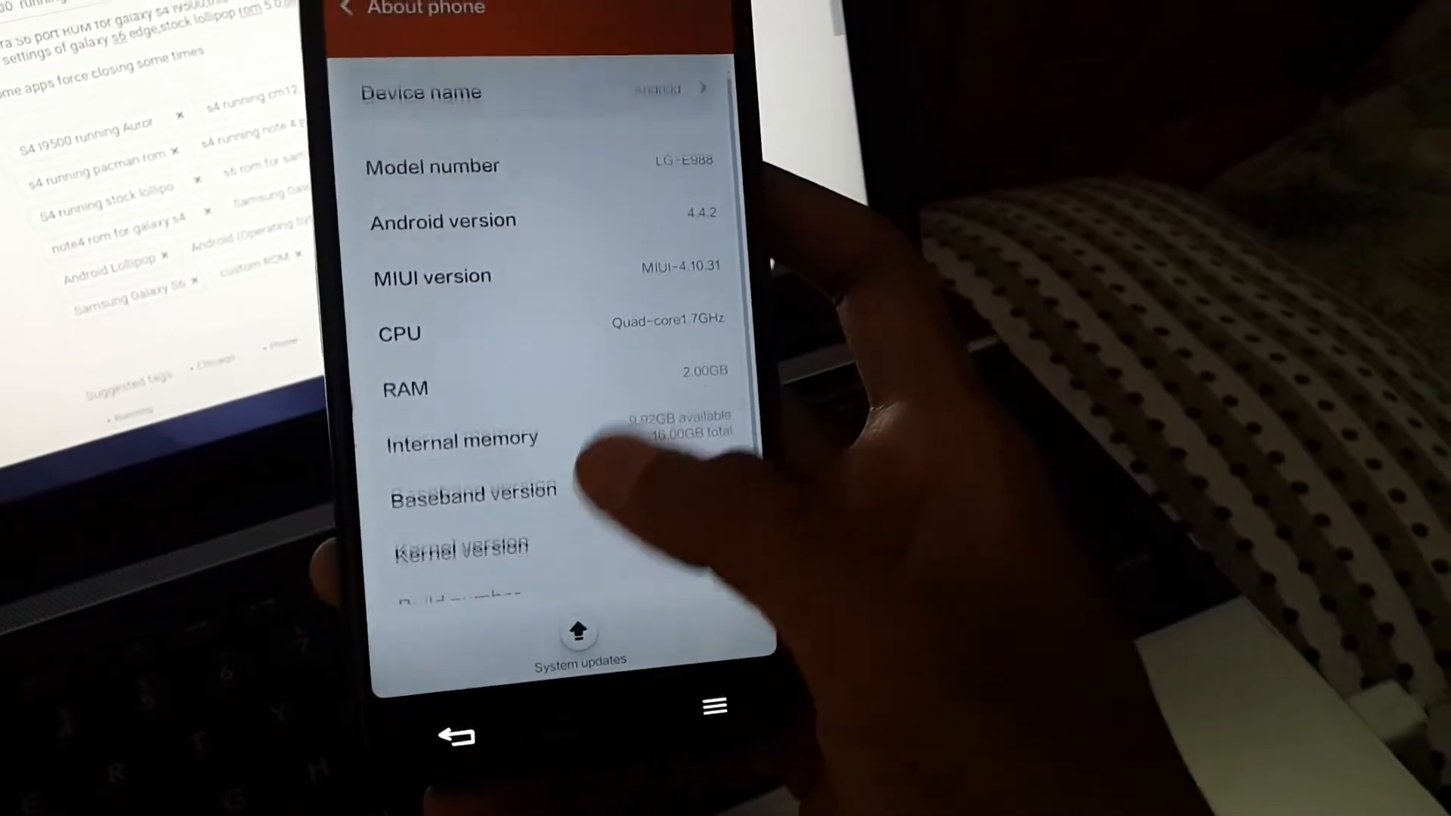
- Return from About phone through the General settings list and exit to the home screen
{"action": "scroll", "scroll_direction": "down", "scroll_amount": 3}
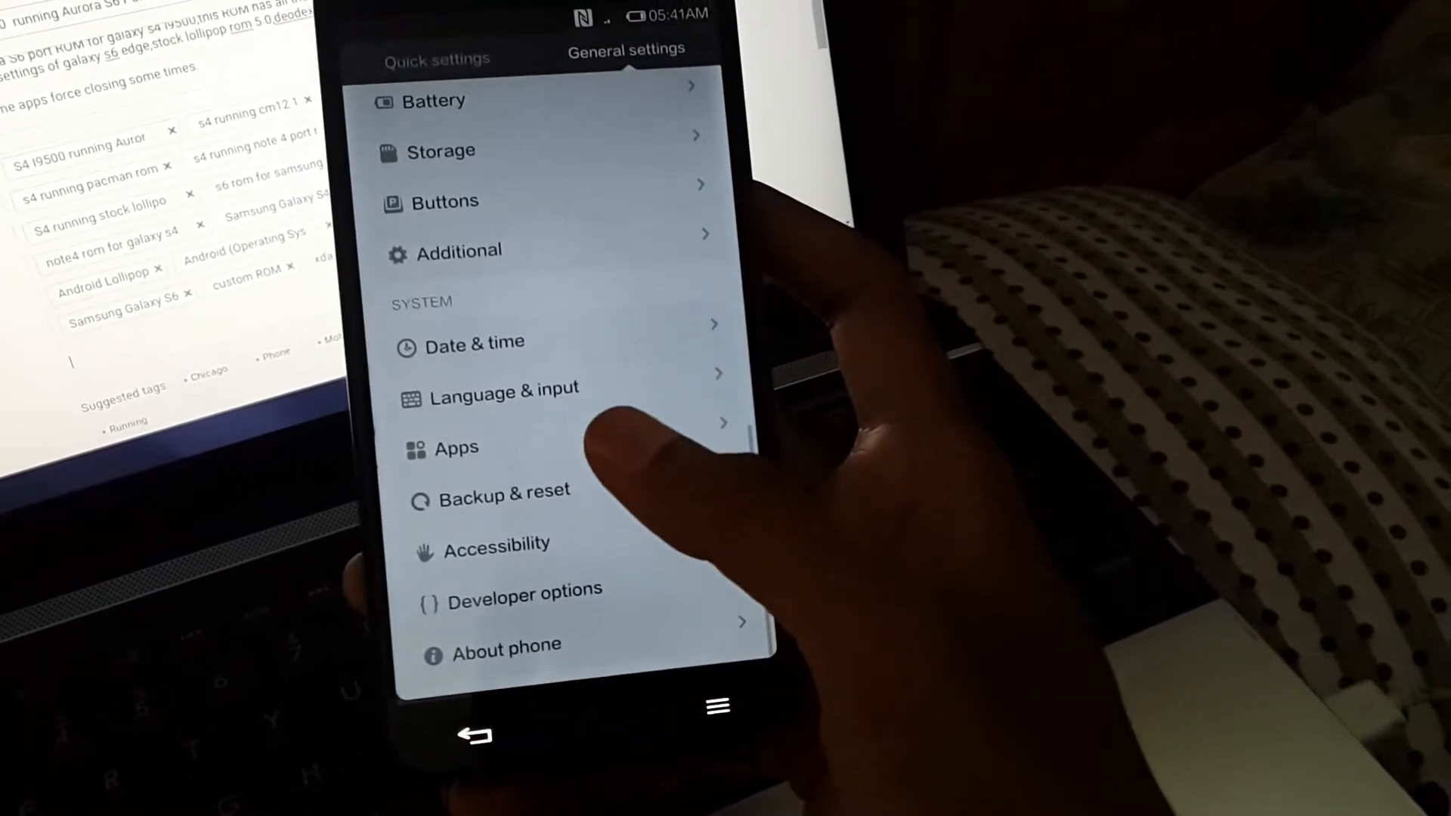
{"action": "scroll", "scroll_direction": "down", "scroll_amount": 3}
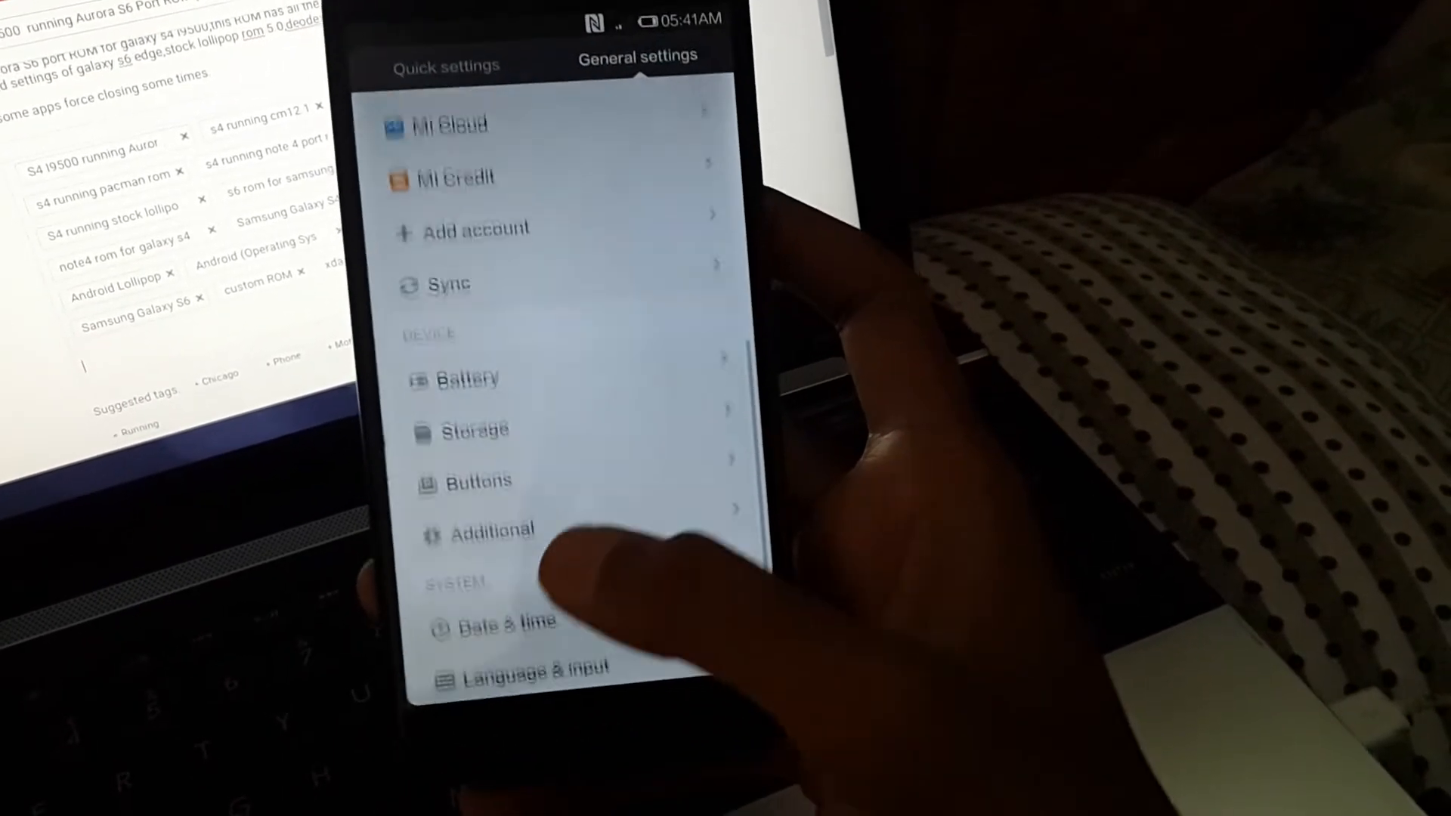
{"action": "scroll", "scroll_direction": "down", "scroll_amount": 3}
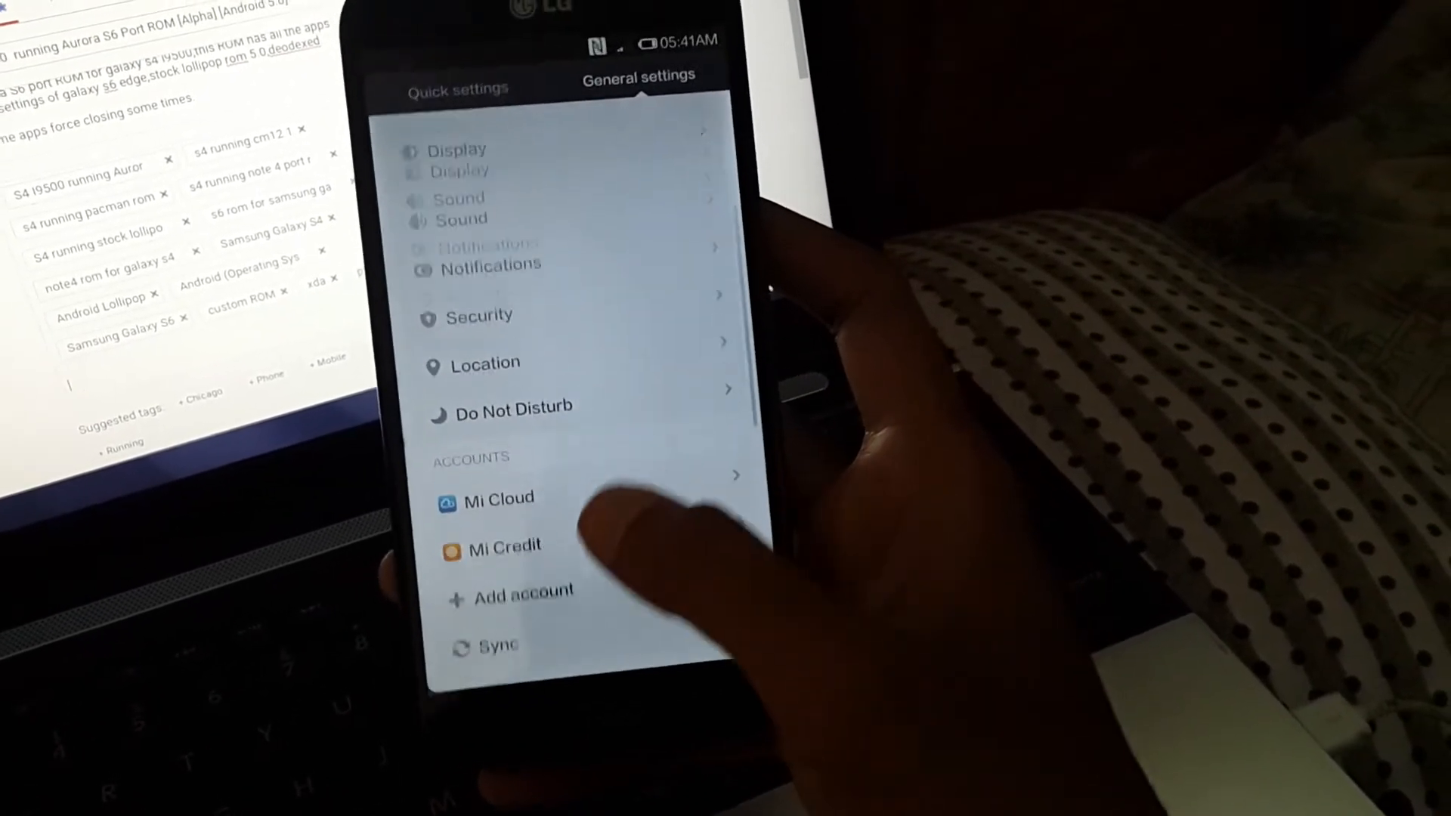
{"action": "scroll", "scroll_direction": "down", "scroll_amount": 3}
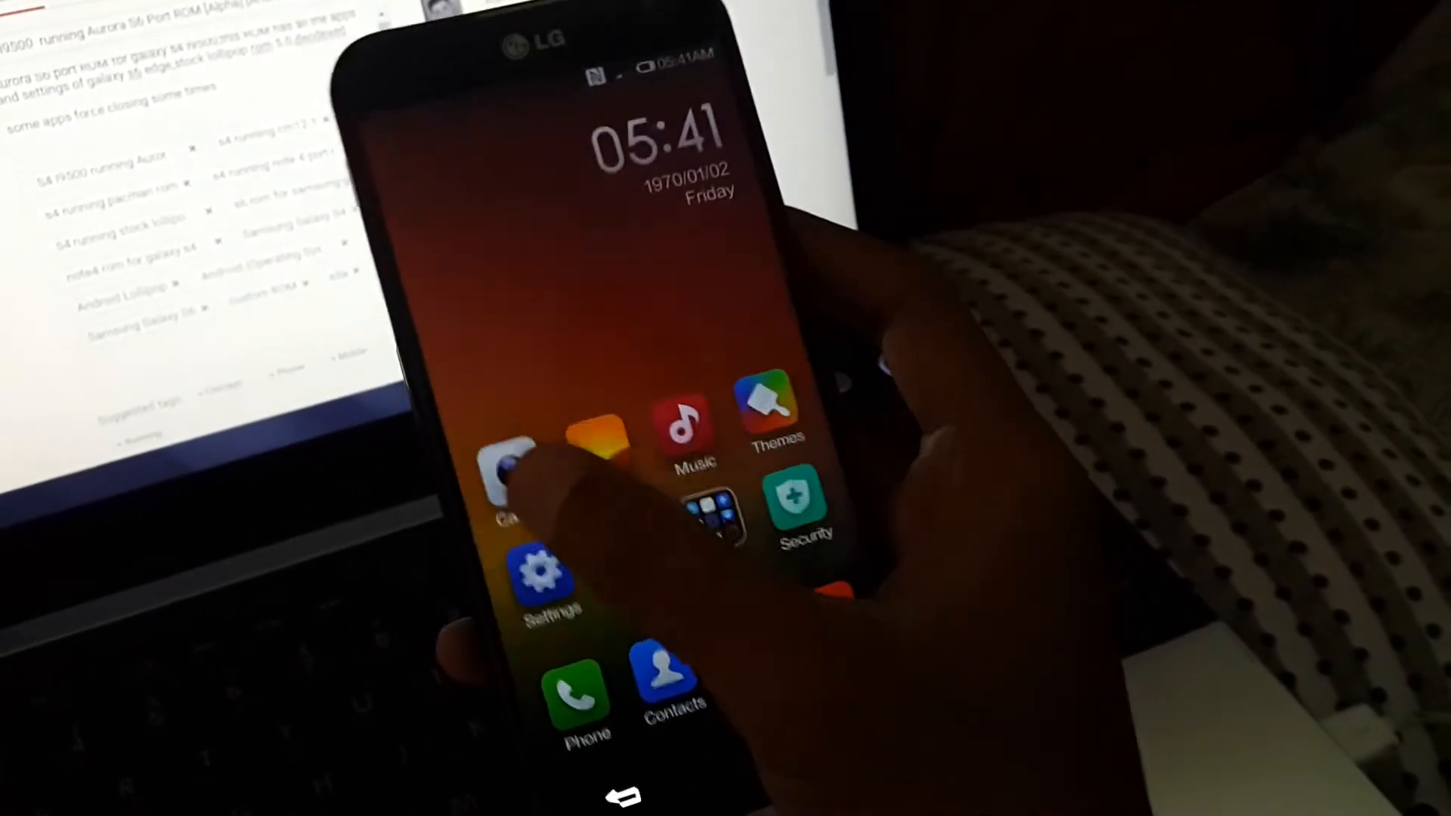
- Open the Phone dialer briefly and return to the home screen
{"action": "scroll", "scroll_direction": "left", "scroll_amount": 3}
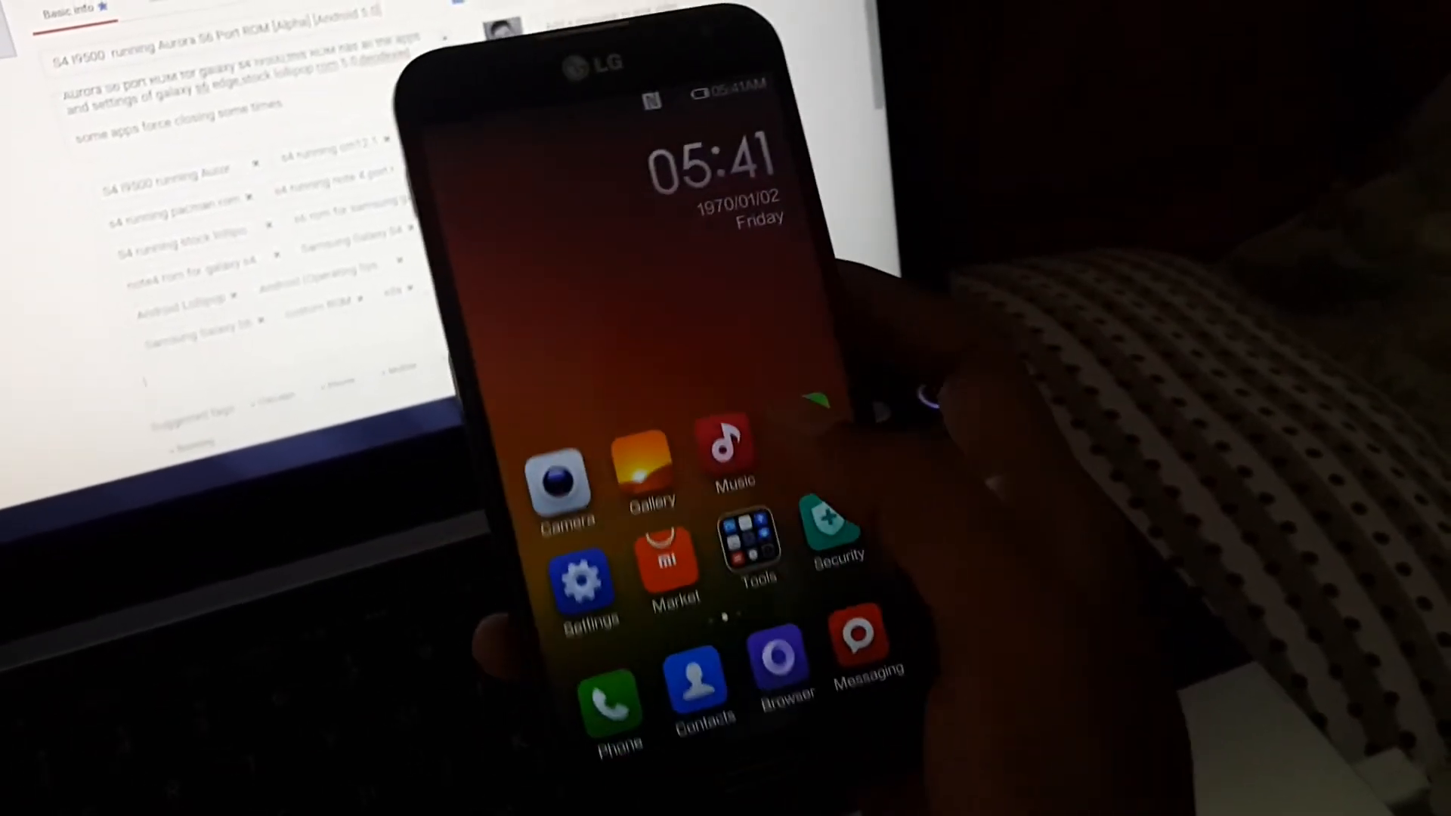
{"action": "left_click", "coordinate": [608, 694]}
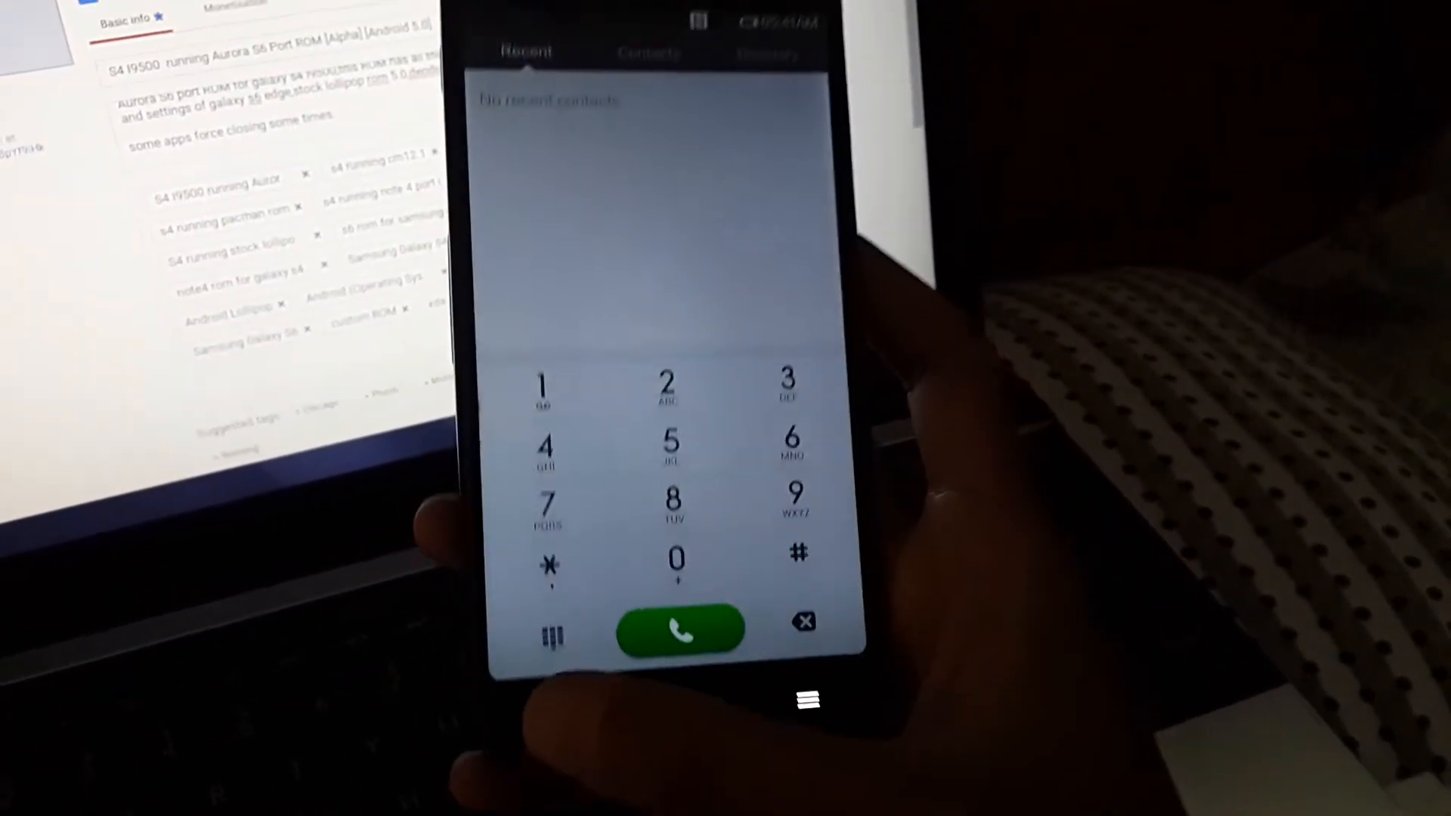
{"action": "left_click", "coordinate": [804, 700]}
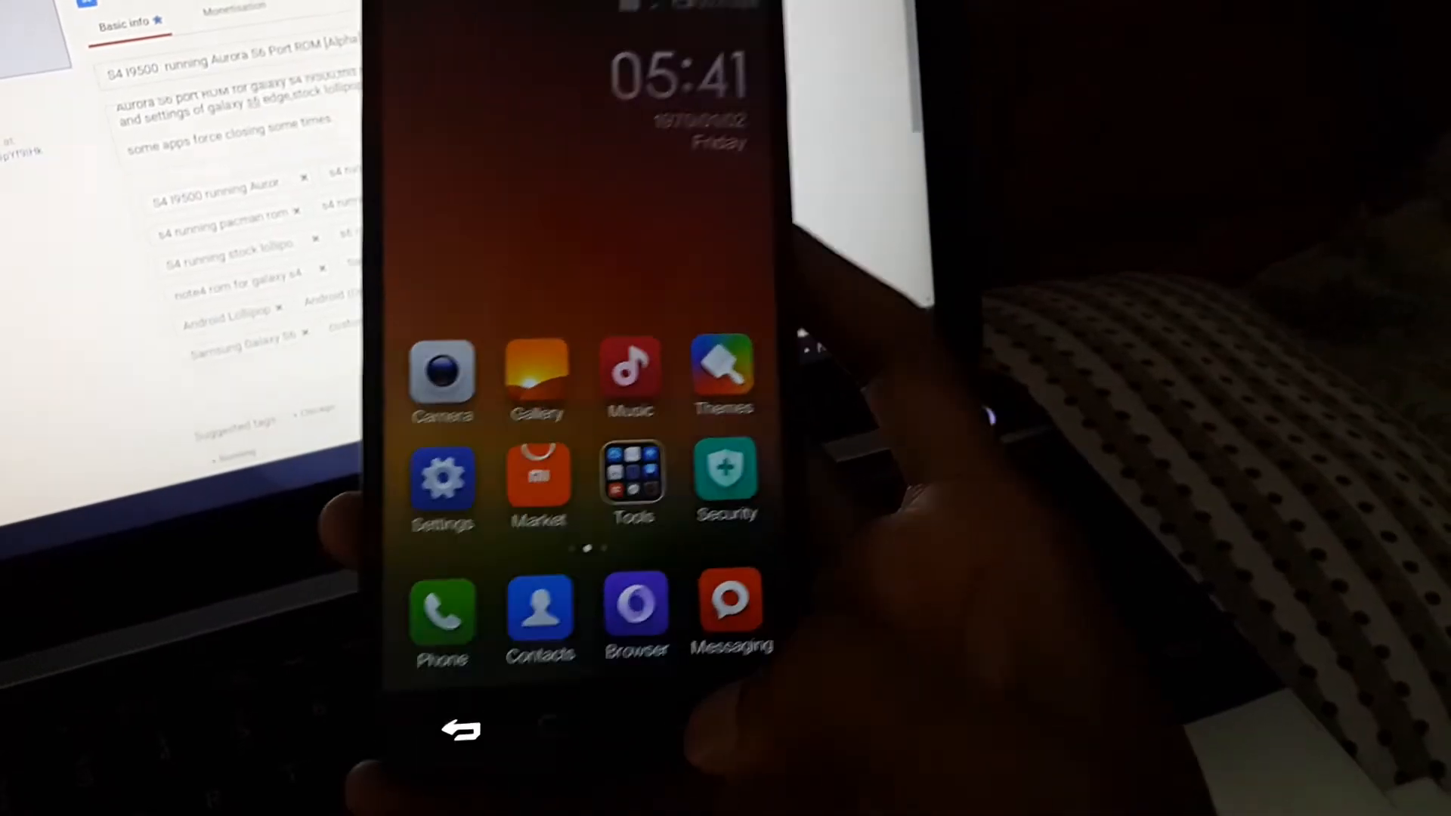
- Open Messaging and start composing a new text message
{"action": "left_click", "coordinate": [729, 610]}
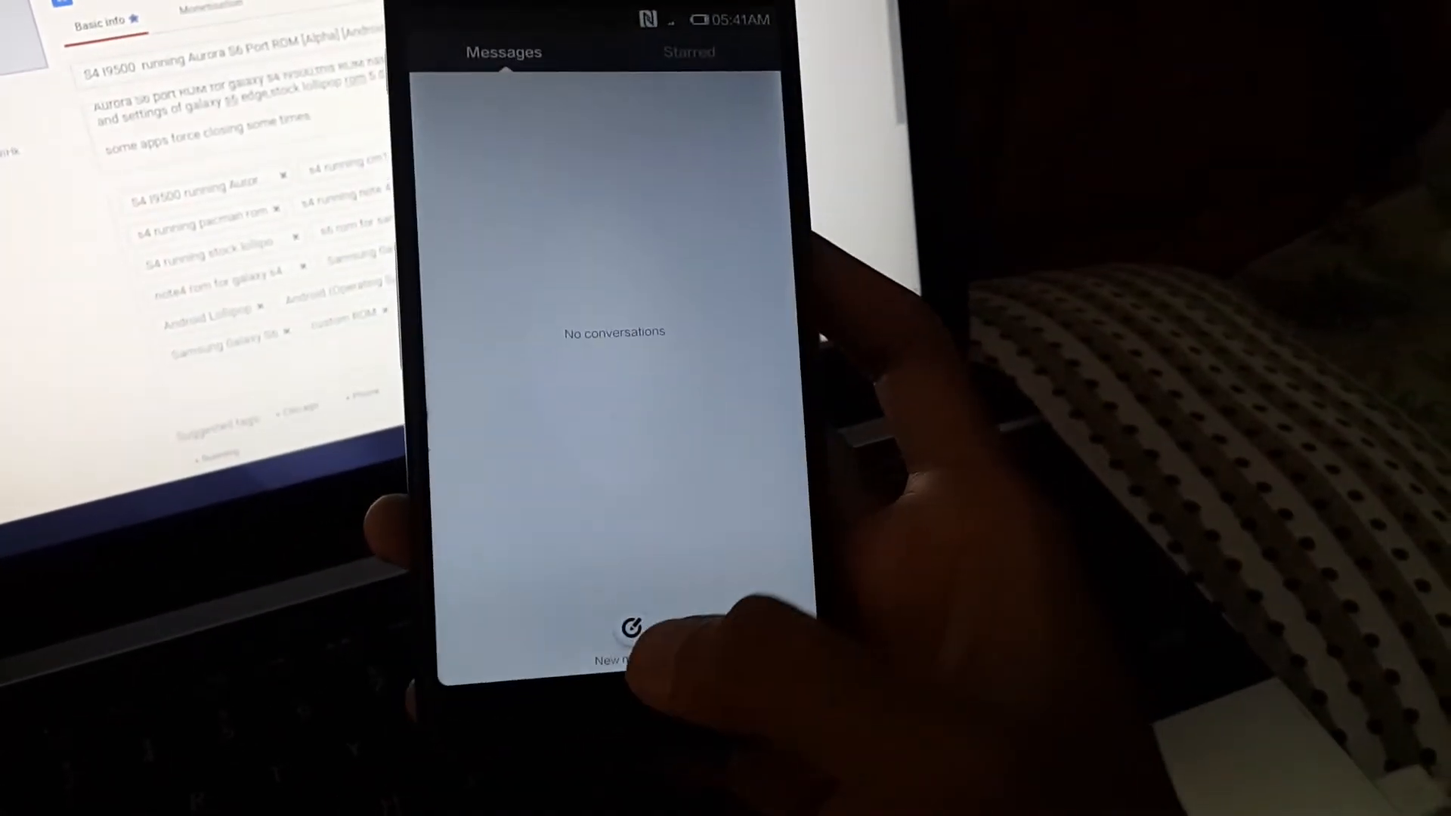
{"action": "left_click", "coordinate": [613, 638]}
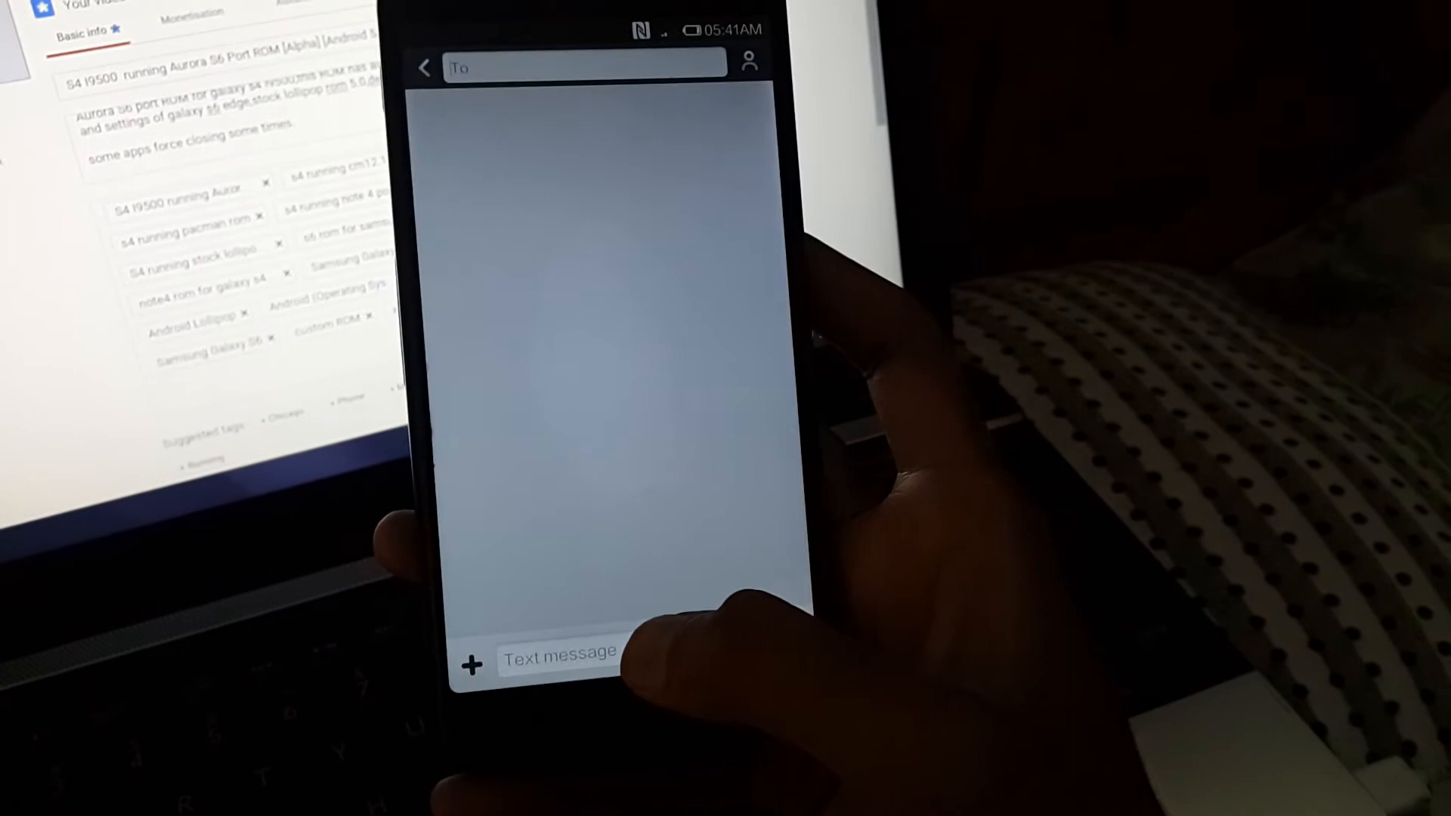
{"action": "left_click", "coordinate": [559, 650]}
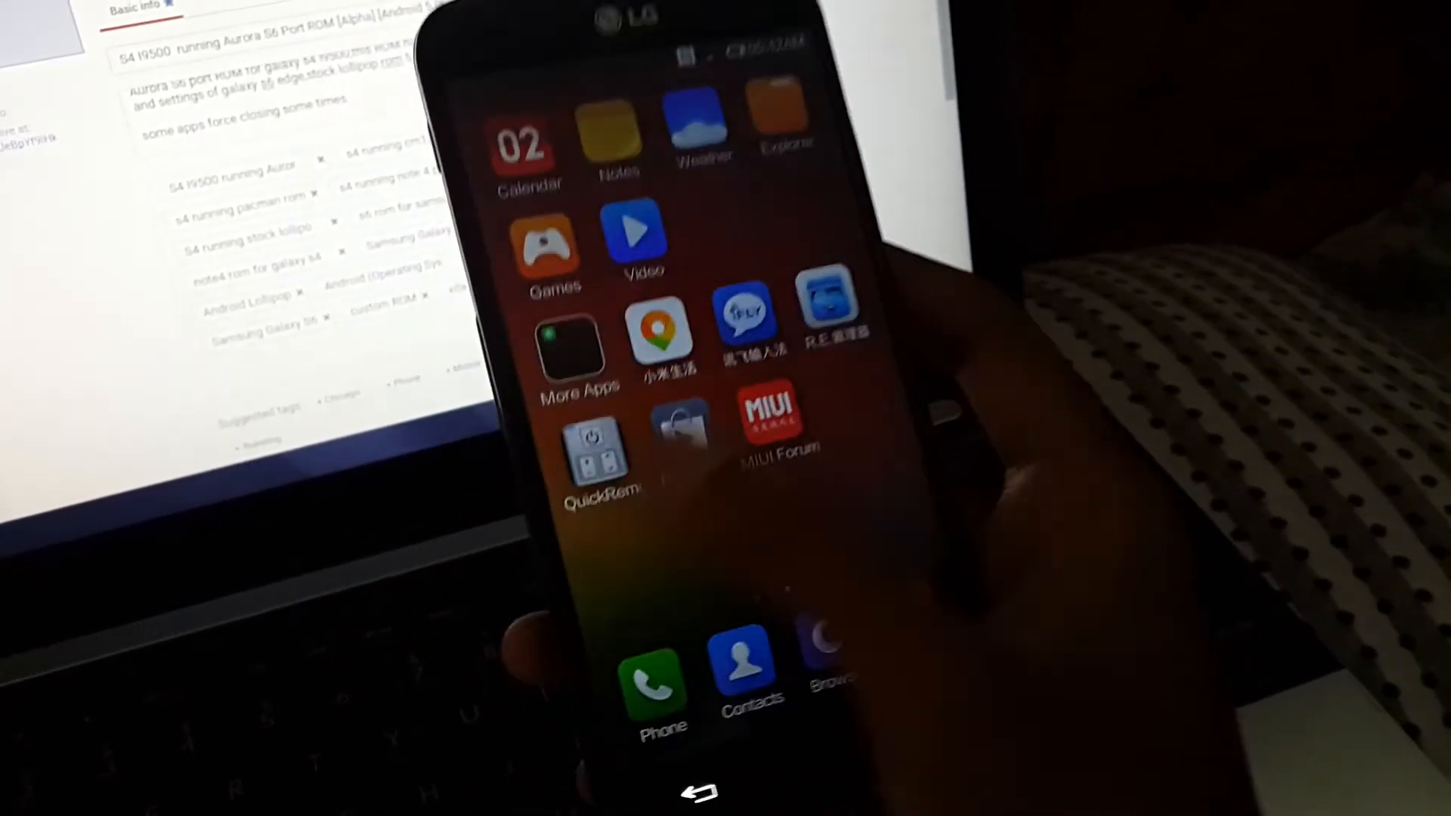
- Browse the second home screen page, including MIUI Forum, then return to the first page
{"action": "scroll", "scroll_direction": "left", "scroll_amount": 3}
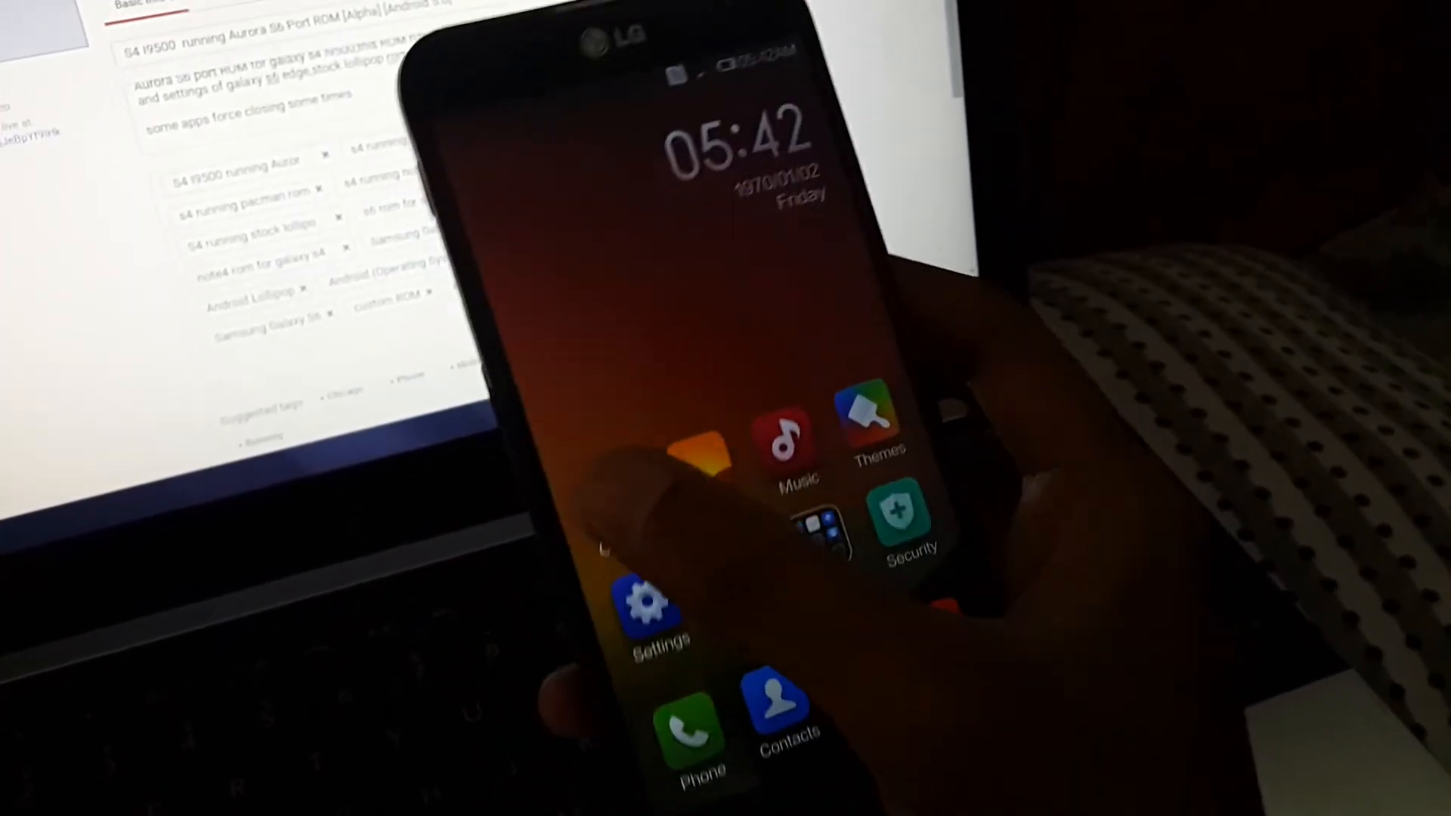